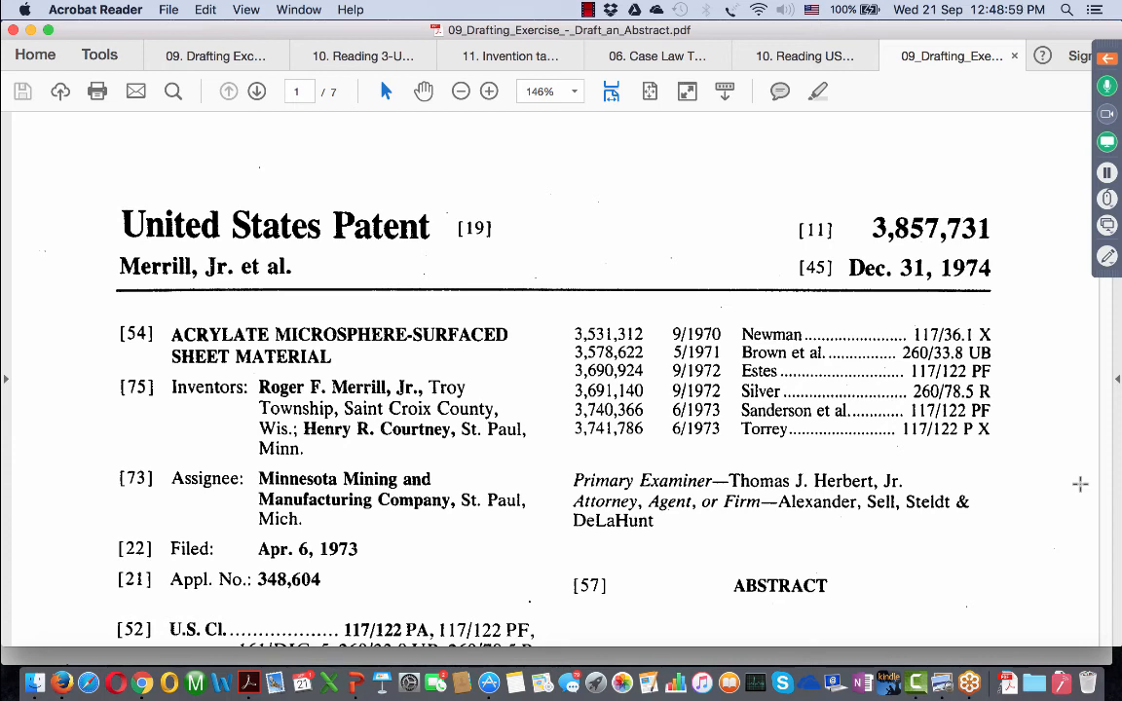
# Scroll page 1 down to the '[Draft an Abstract]' placeholder and claim count, toward the drawings
pyautogui.scroll(-3)
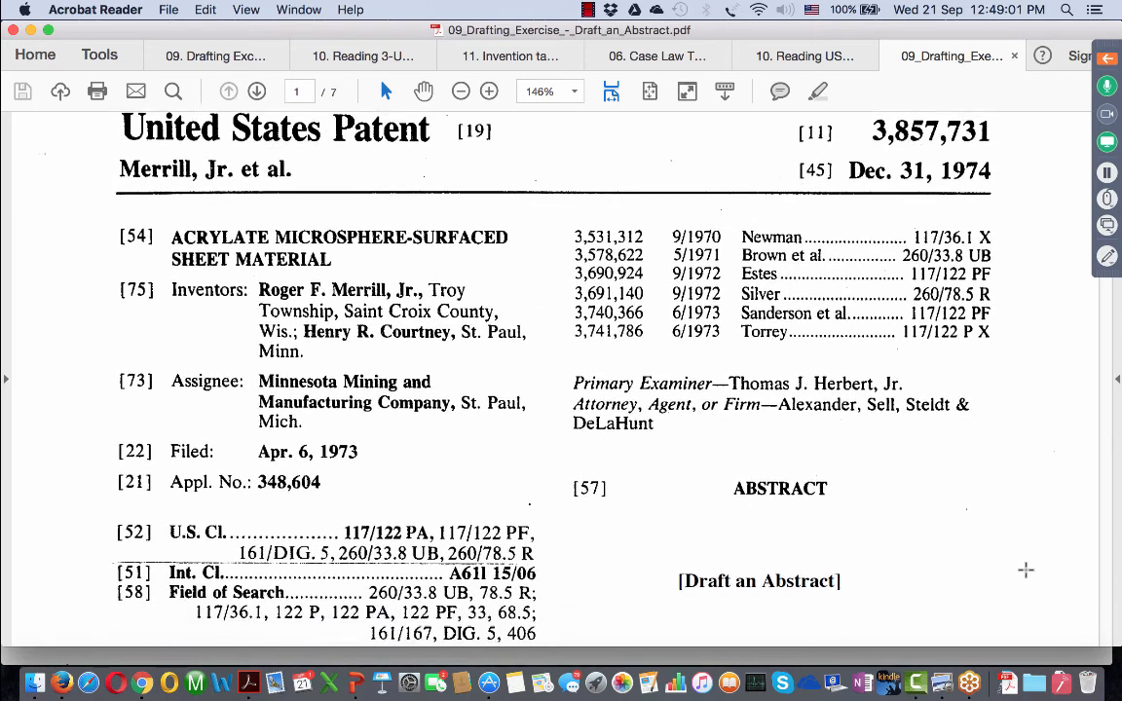
pyautogui.scroll(-3)
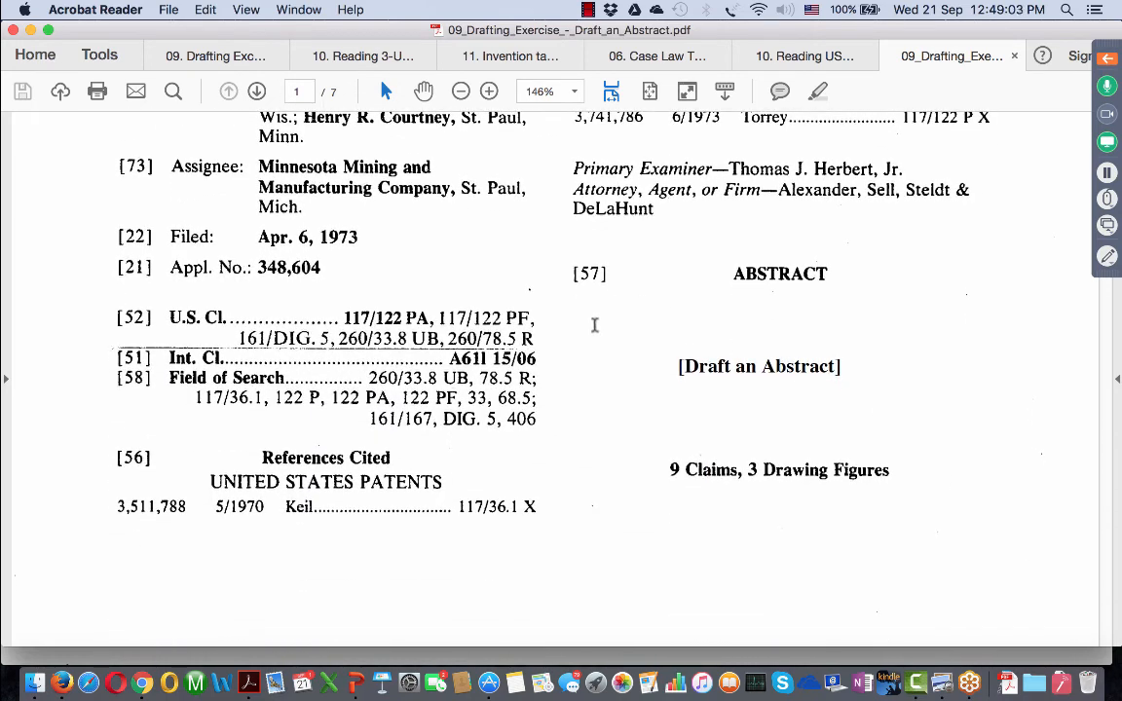
pyautogui.moveTo(829, 441)
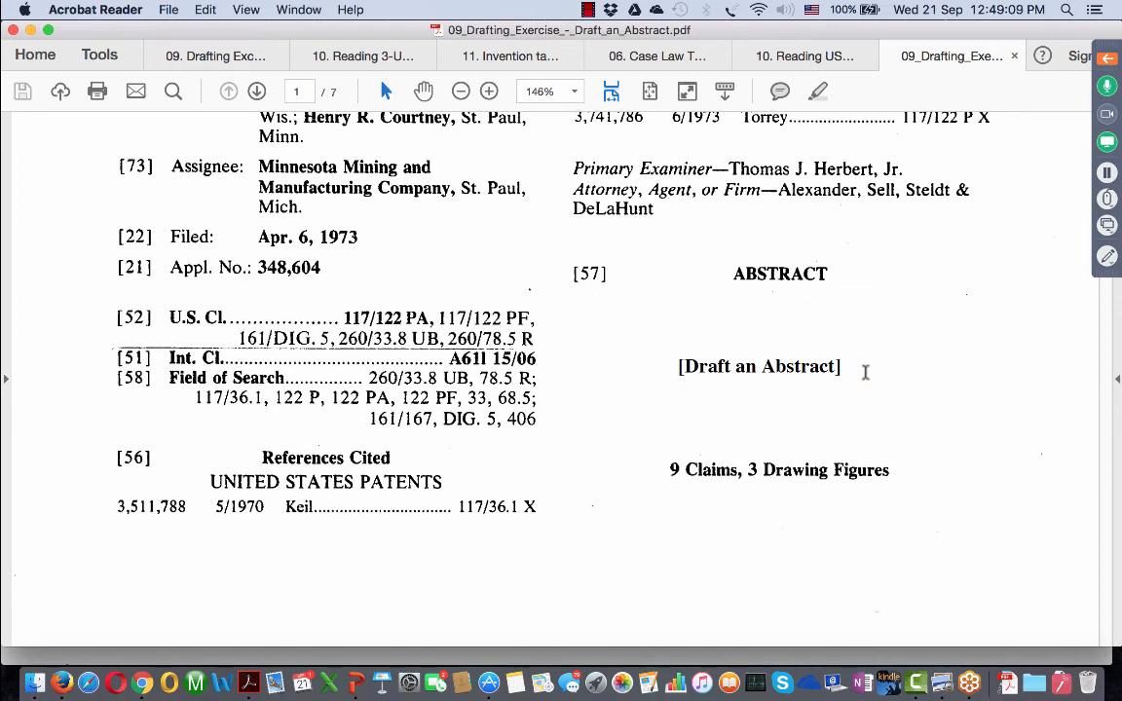
pyautogui.moveTo(861, 390)
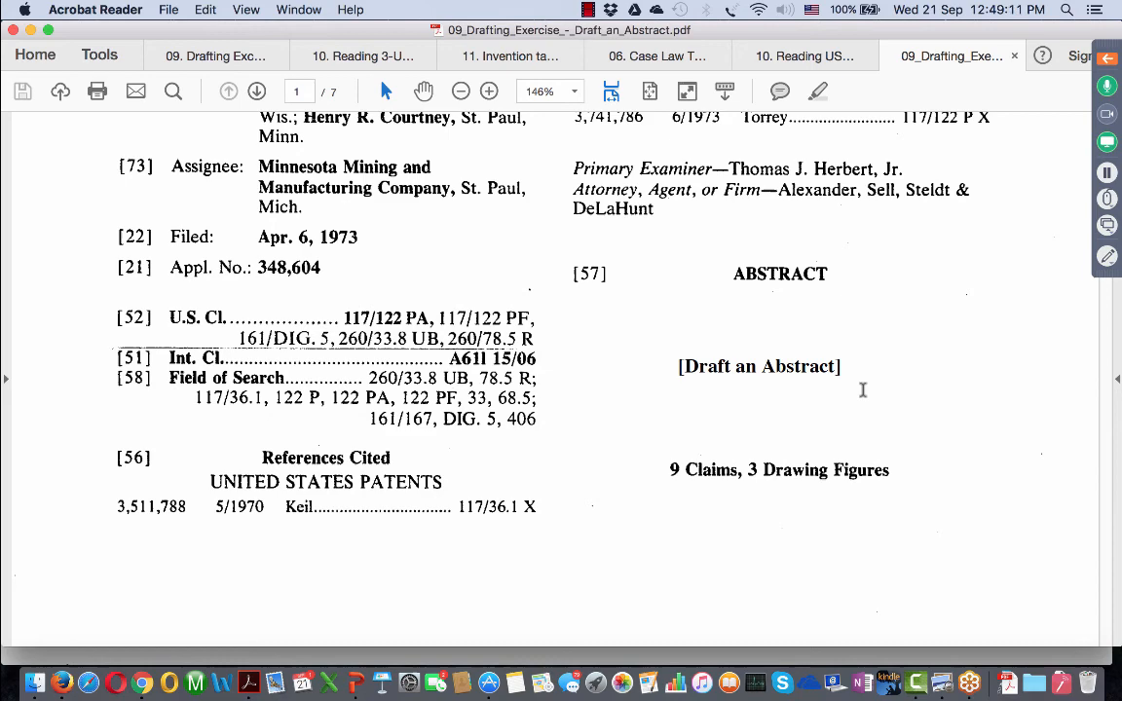
pyautogui.scroll(-3)
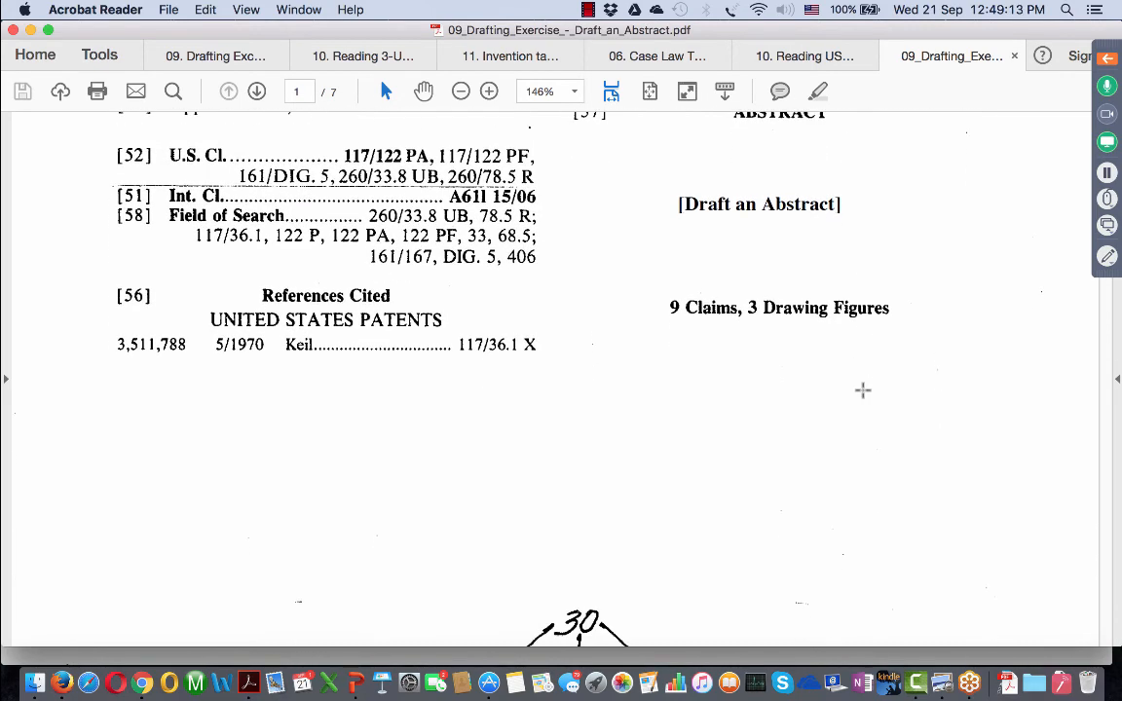
# Scroll past Fig. 3 to page 3's Background and start of Detailed Description
pyautogui.scroll(-3)
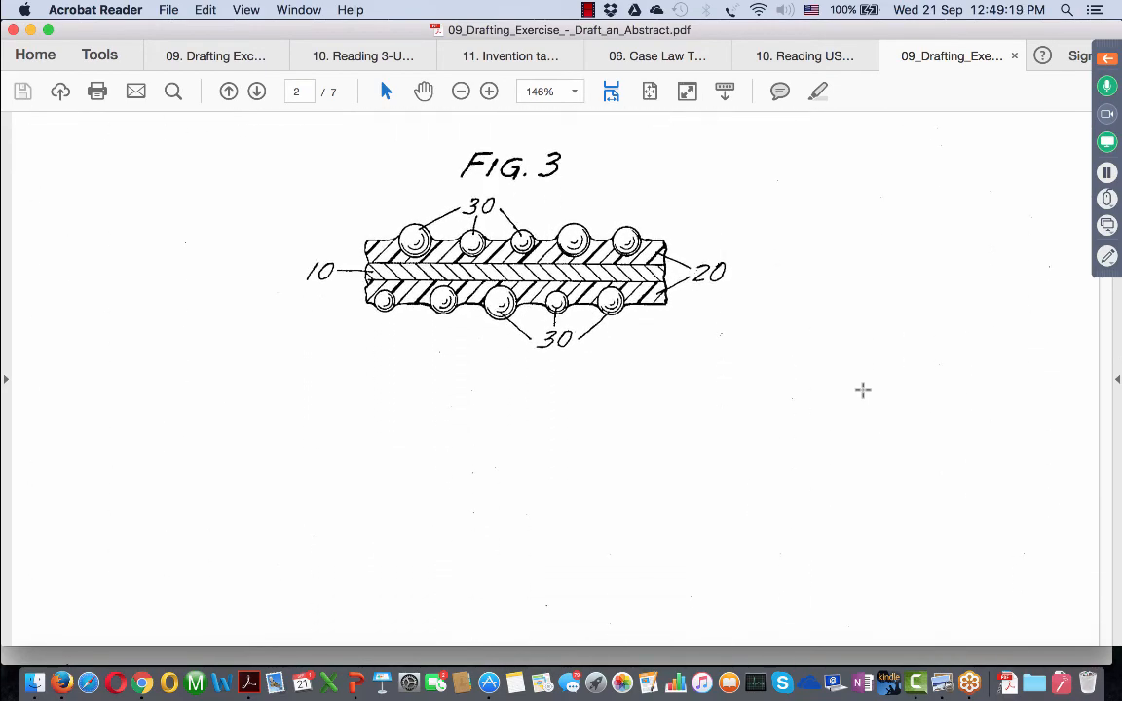
pyautogui.scroll(-3)
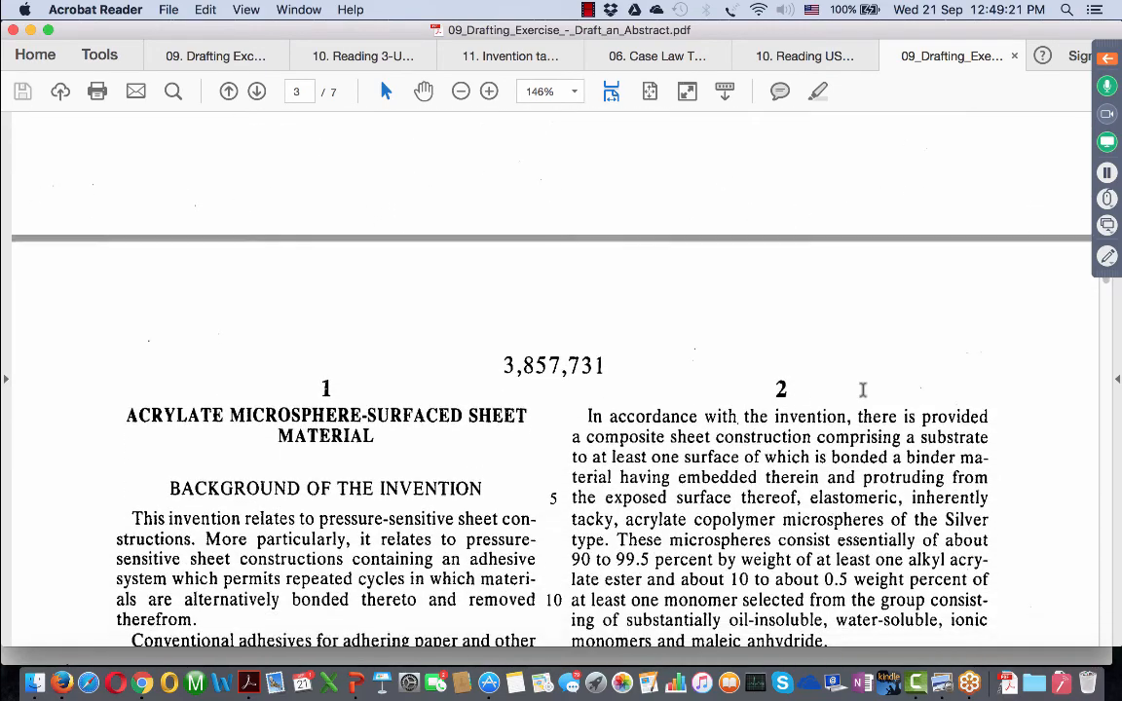
pyautogui.scroll(-3)
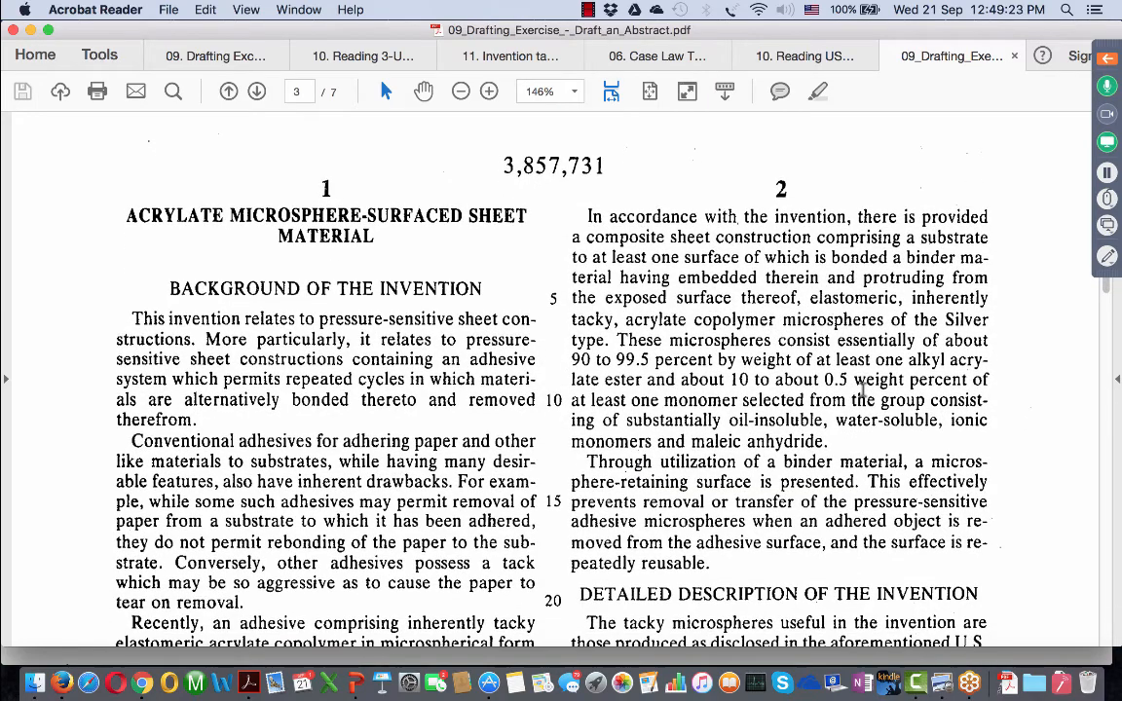
pyautogui.scroll(3)
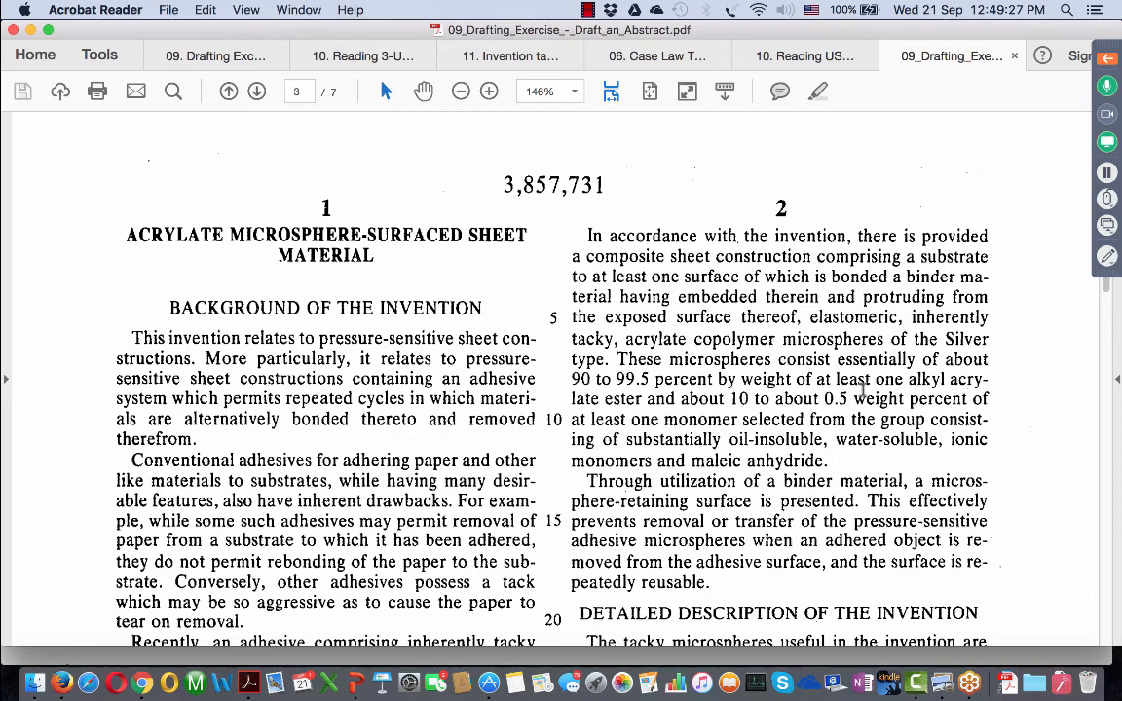
pyautogui.scroll(-3)
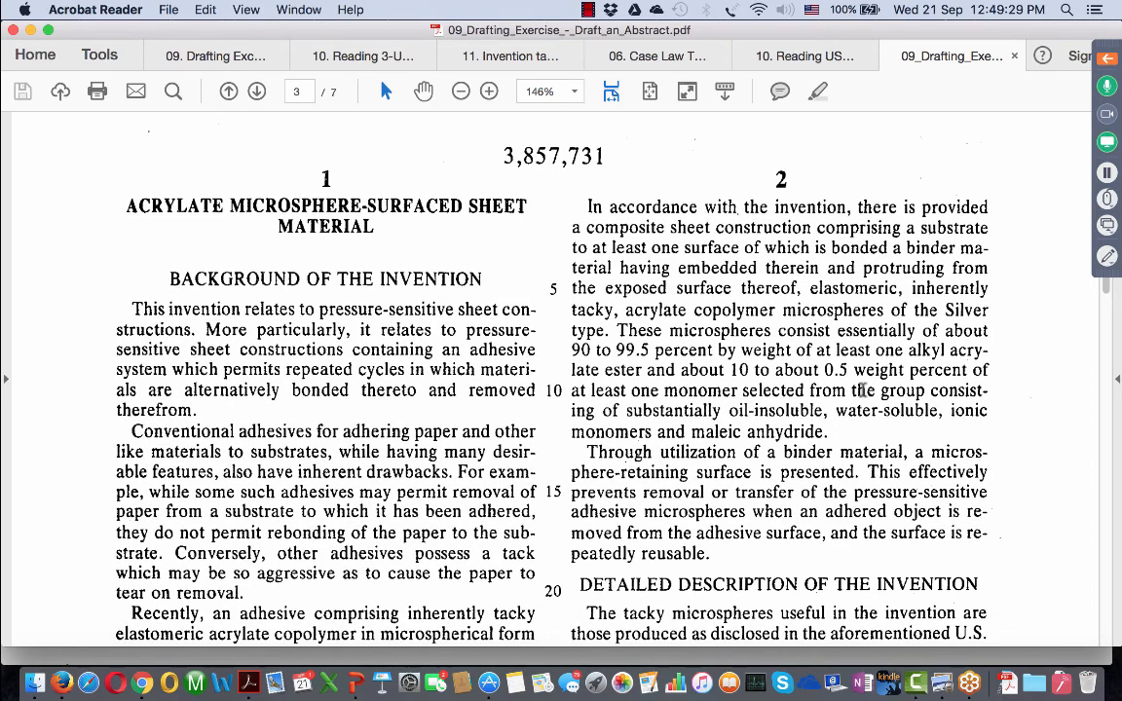
pyautogui.scroll(-3)
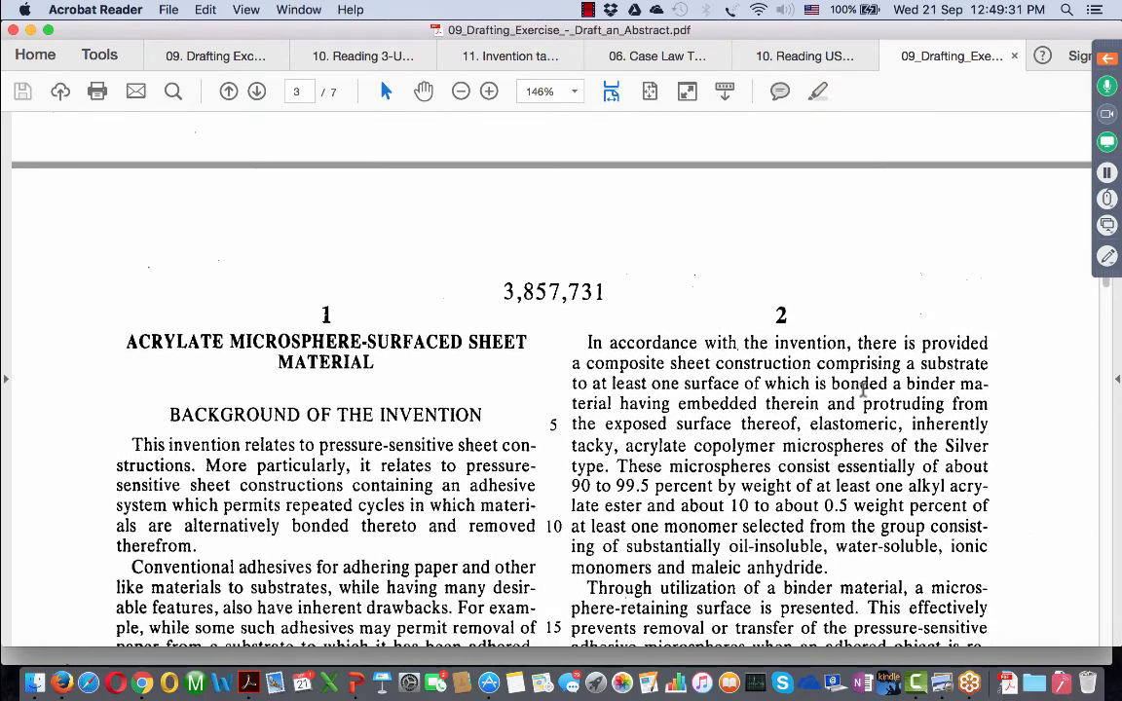
pyautogui.scroll(-3)
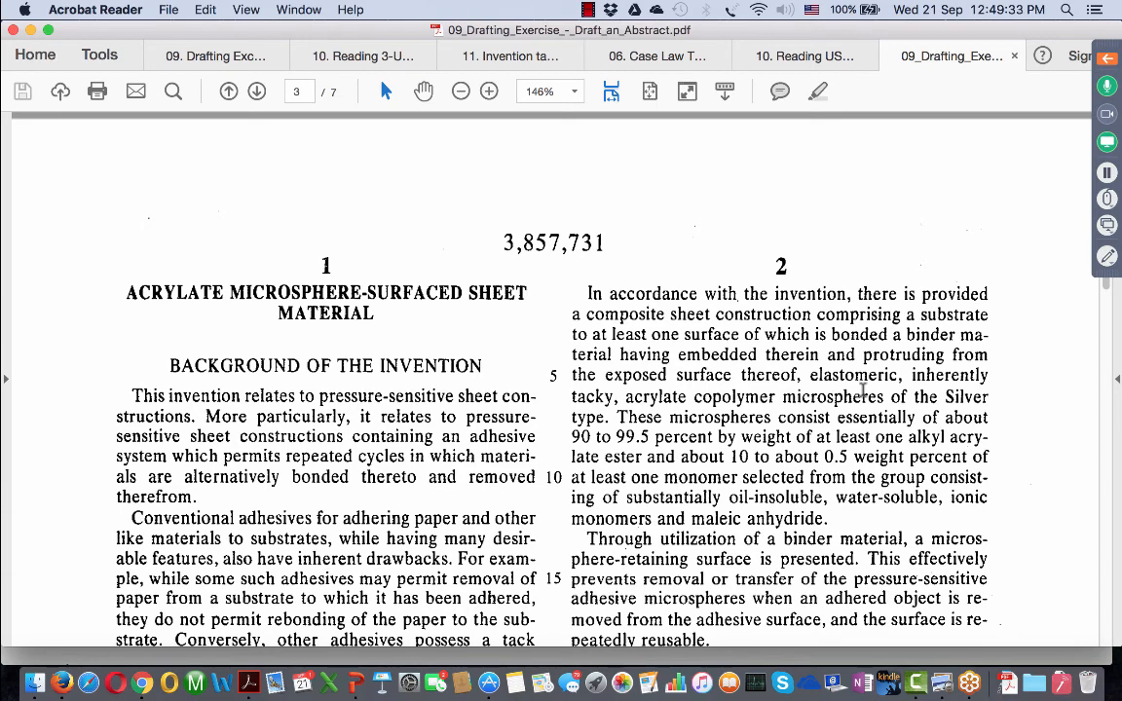
pyautogui.scroll(-3)
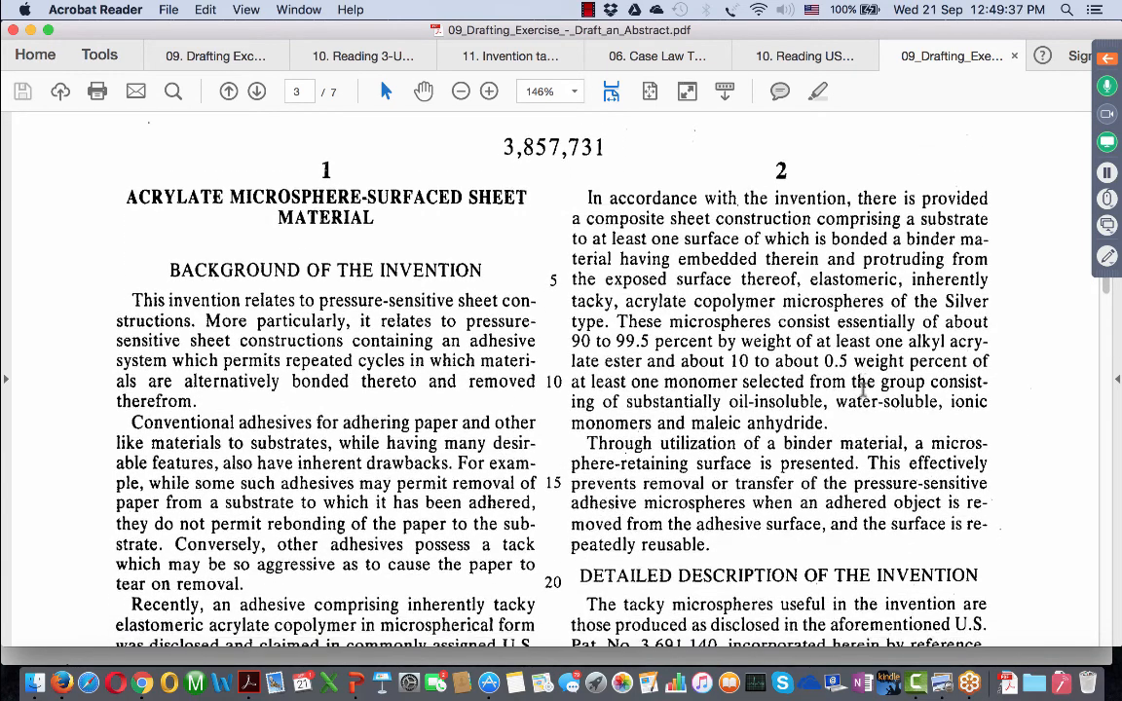
pyautogui.scroll(-3)
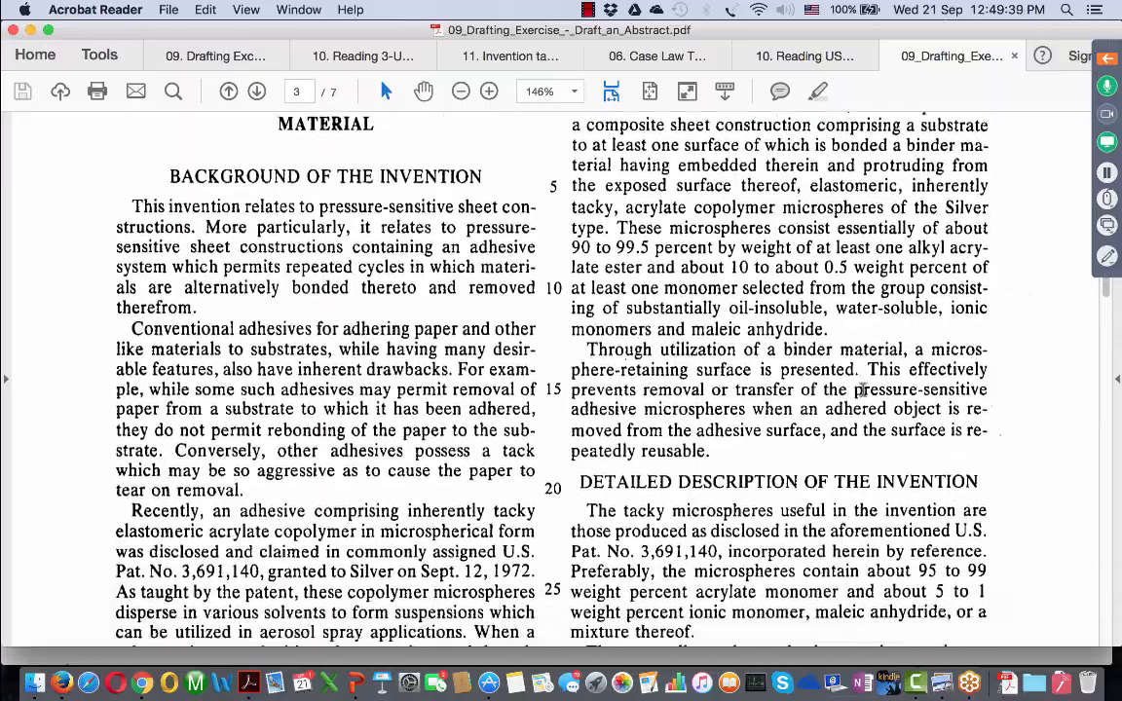
pyautogui.scroll(-3)
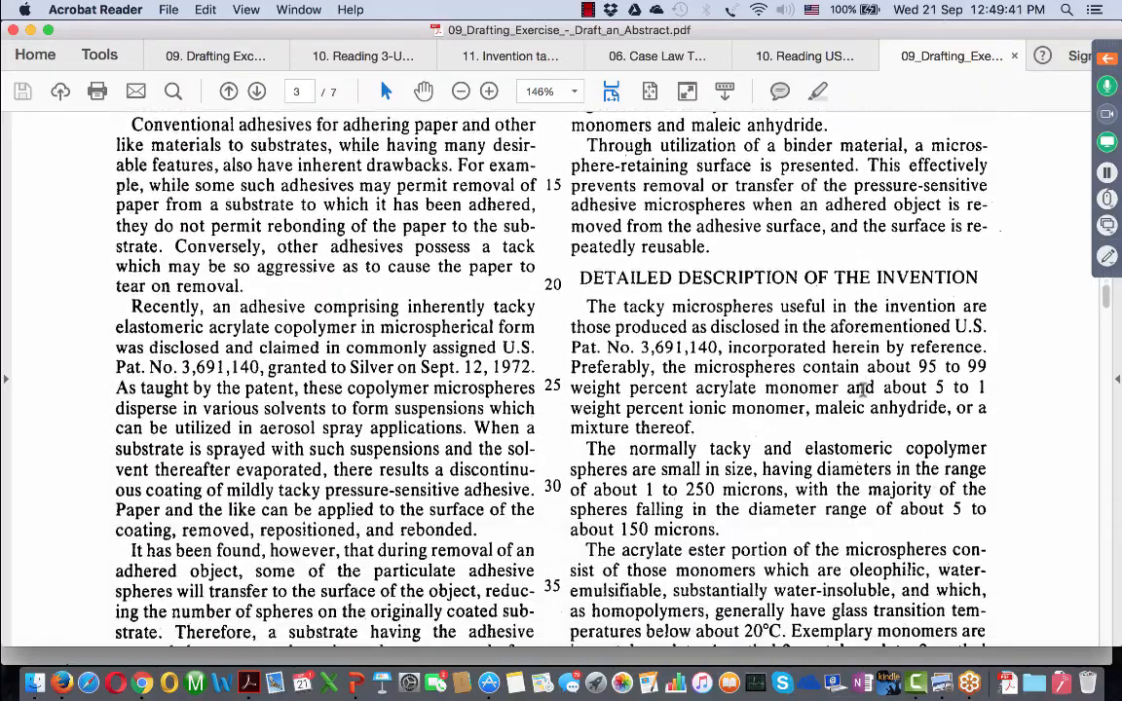
pyautogui.scroll(3)
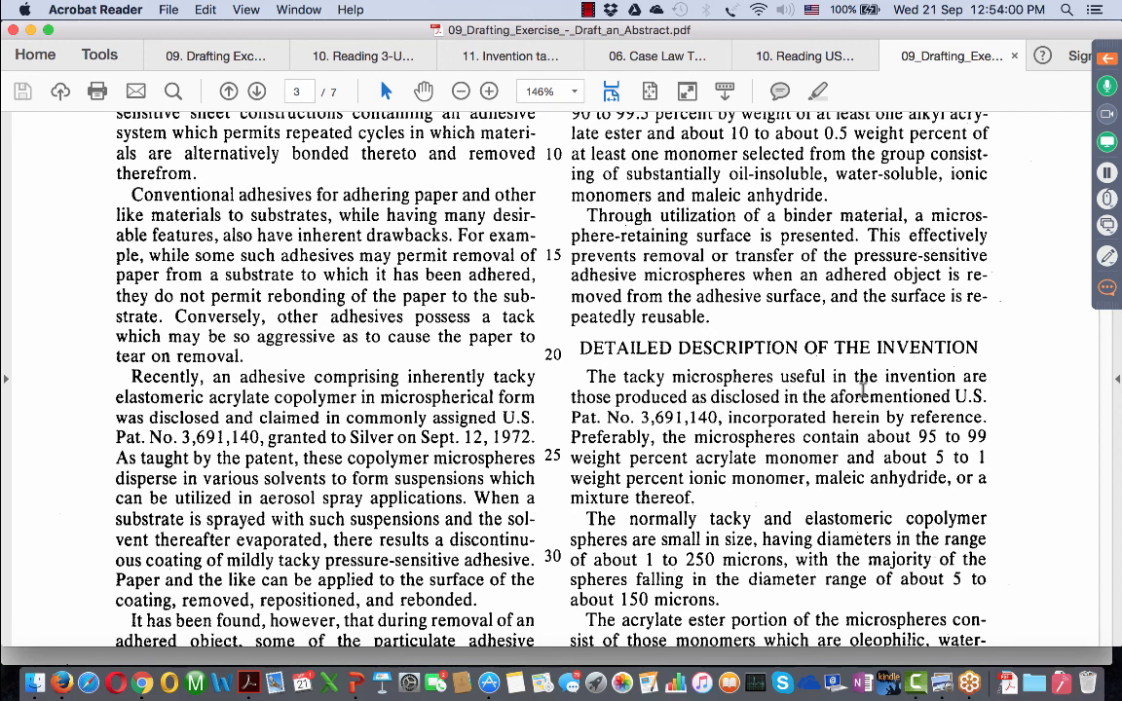
# Skim down into page 4's binder and primer passages
pyautogui.scroll(-3)
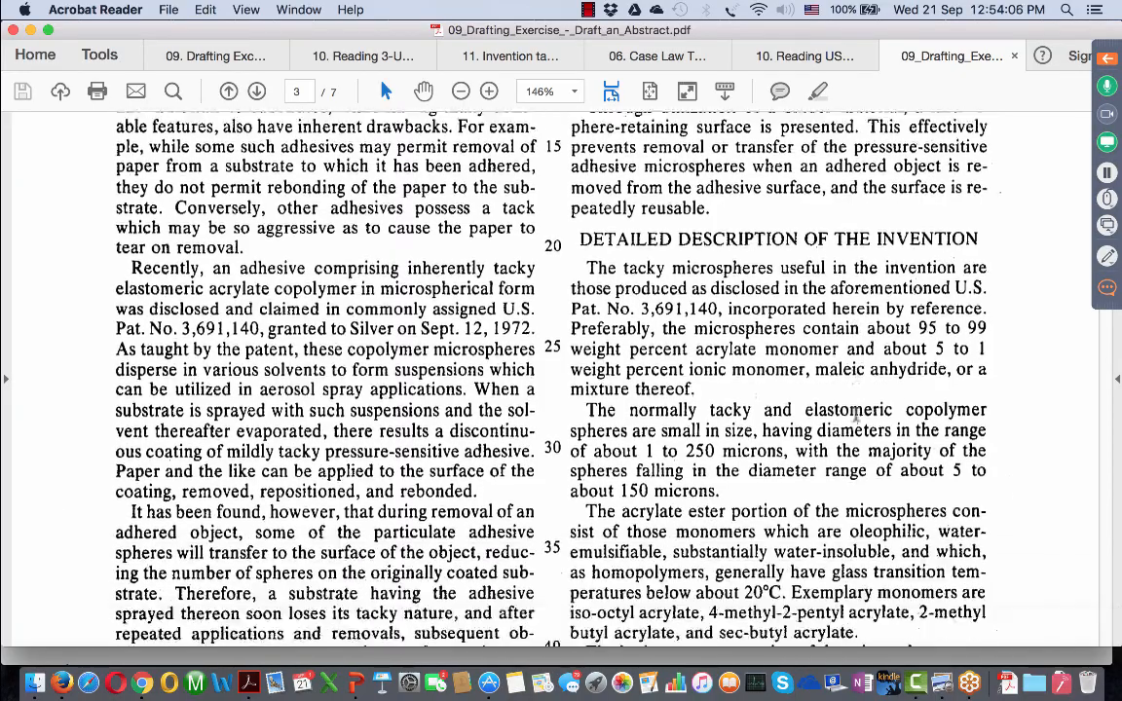
pyautogui.scroll(-3)
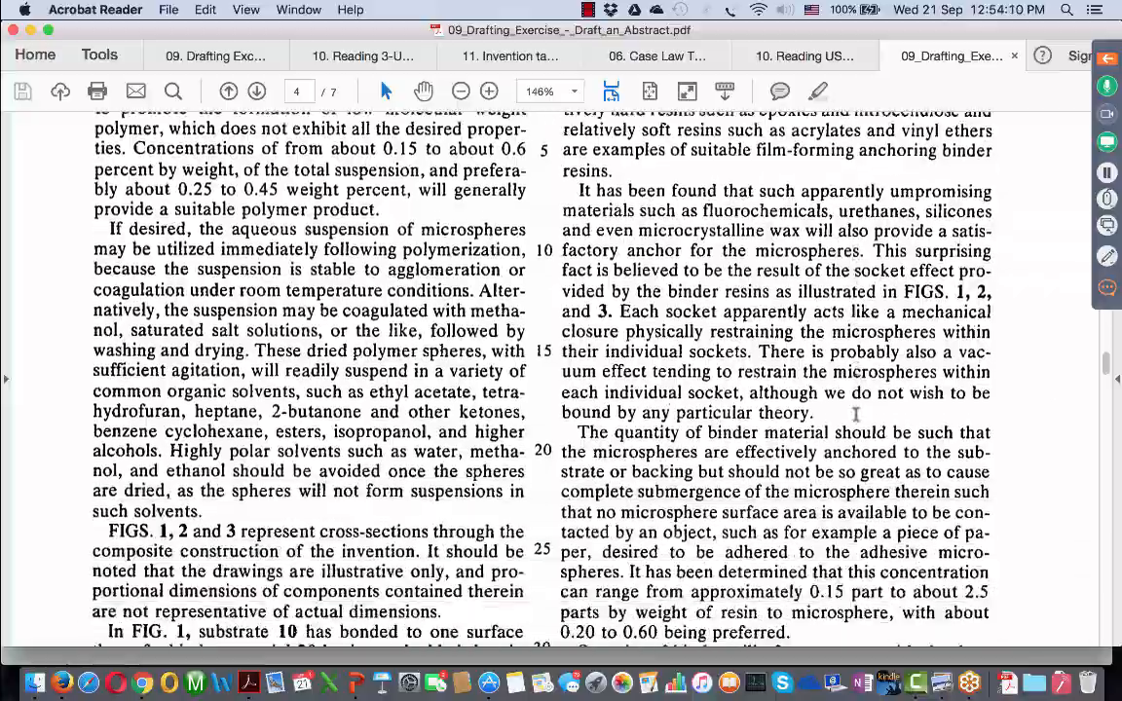
pyautogui.scroll(-3)
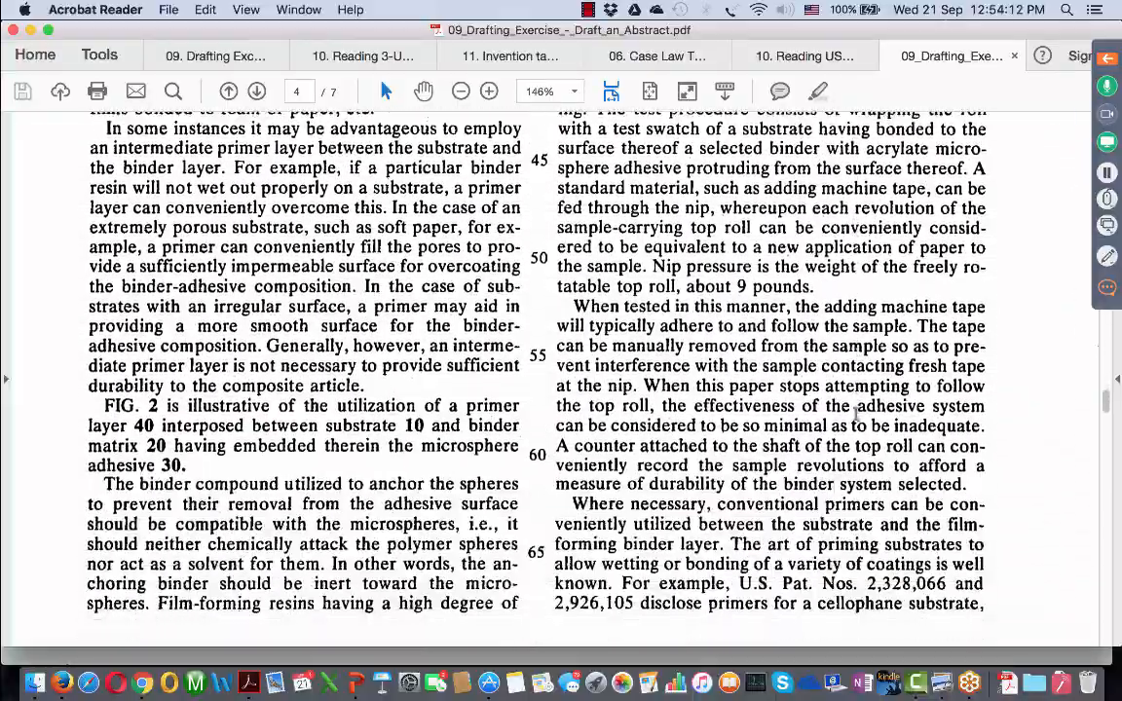
pyautogui.scroll(-3)
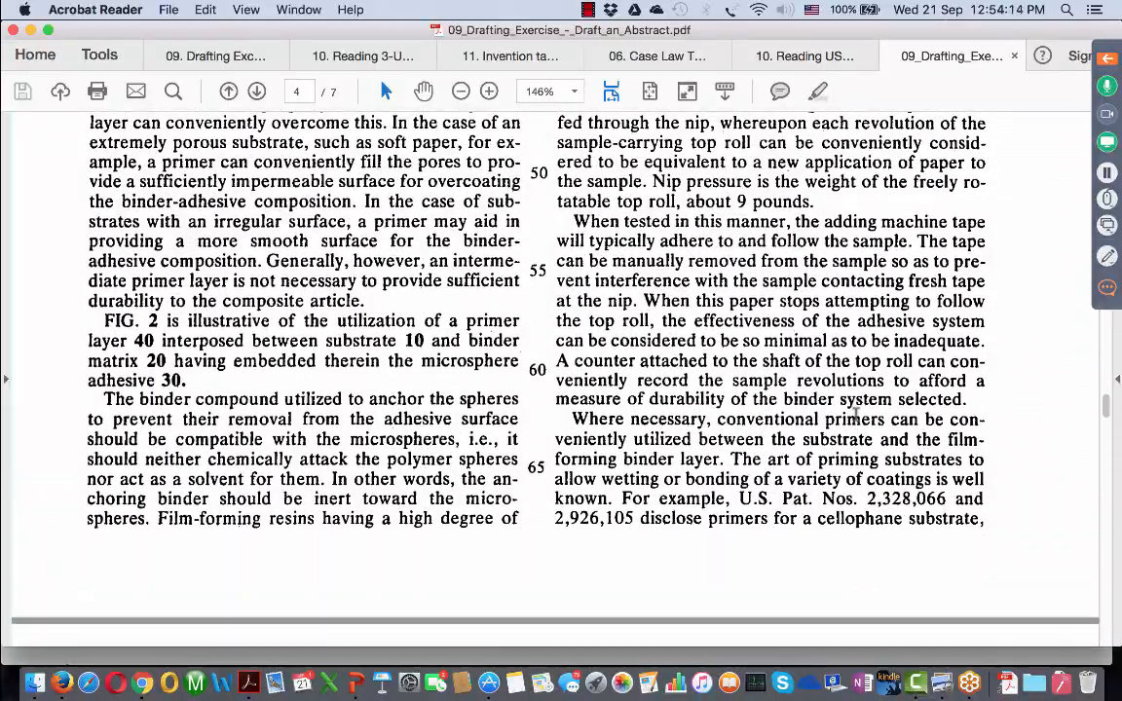
# Scroll back up to page 3's ionic monomer and microsphere composition passage
pyautogui.scroll(3)
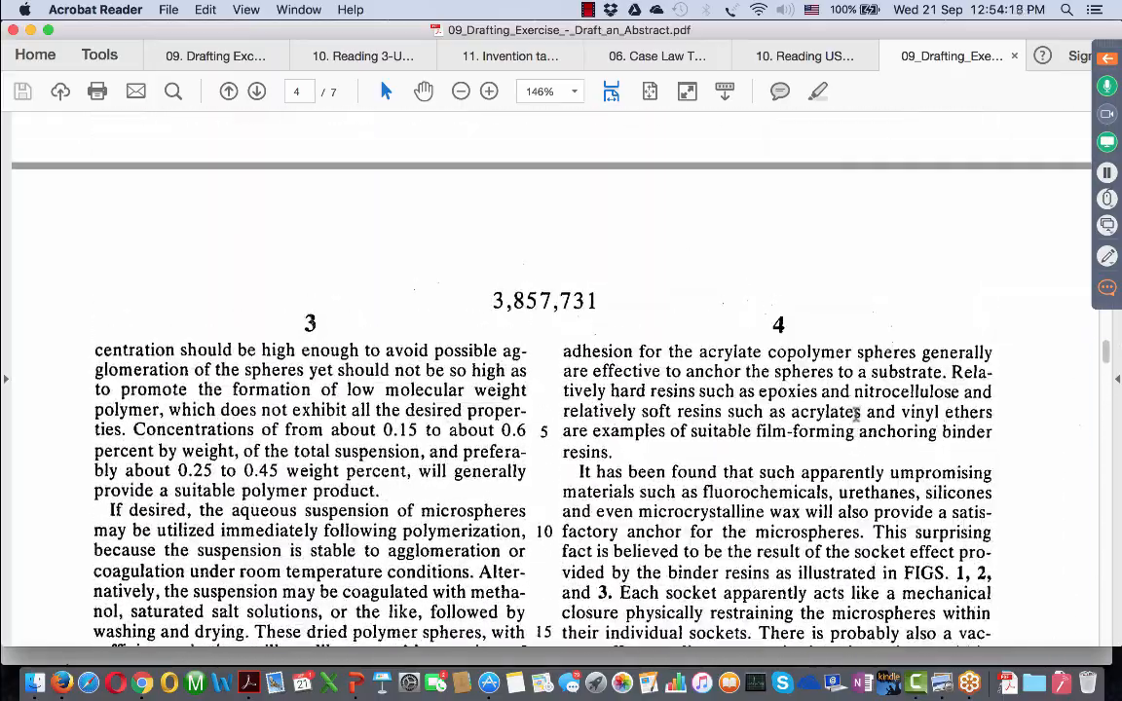
pyautogui.scroll(3)
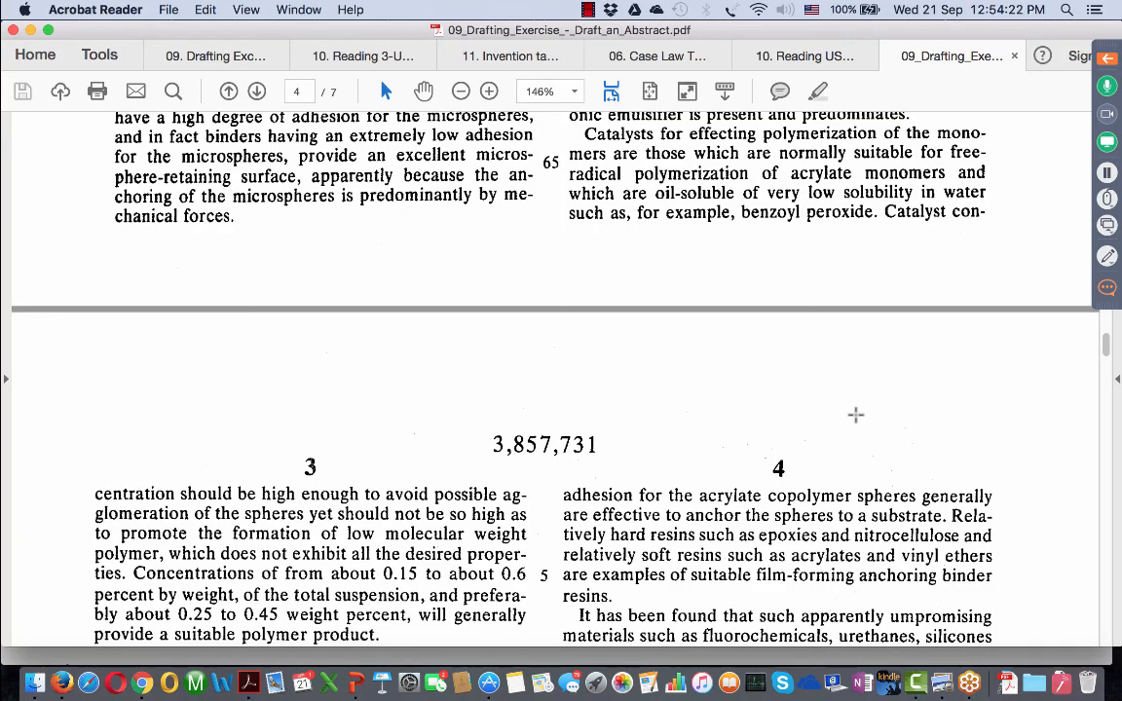
pyautogui.scroll(3)
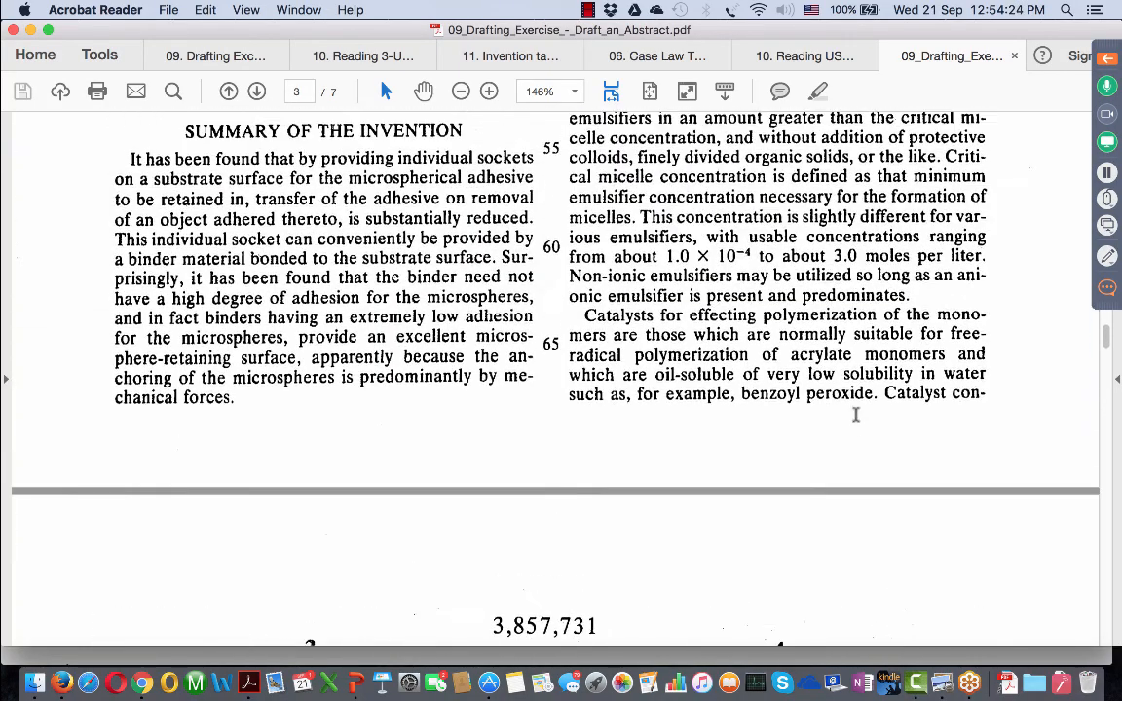
pyautogui.scroll(-3)
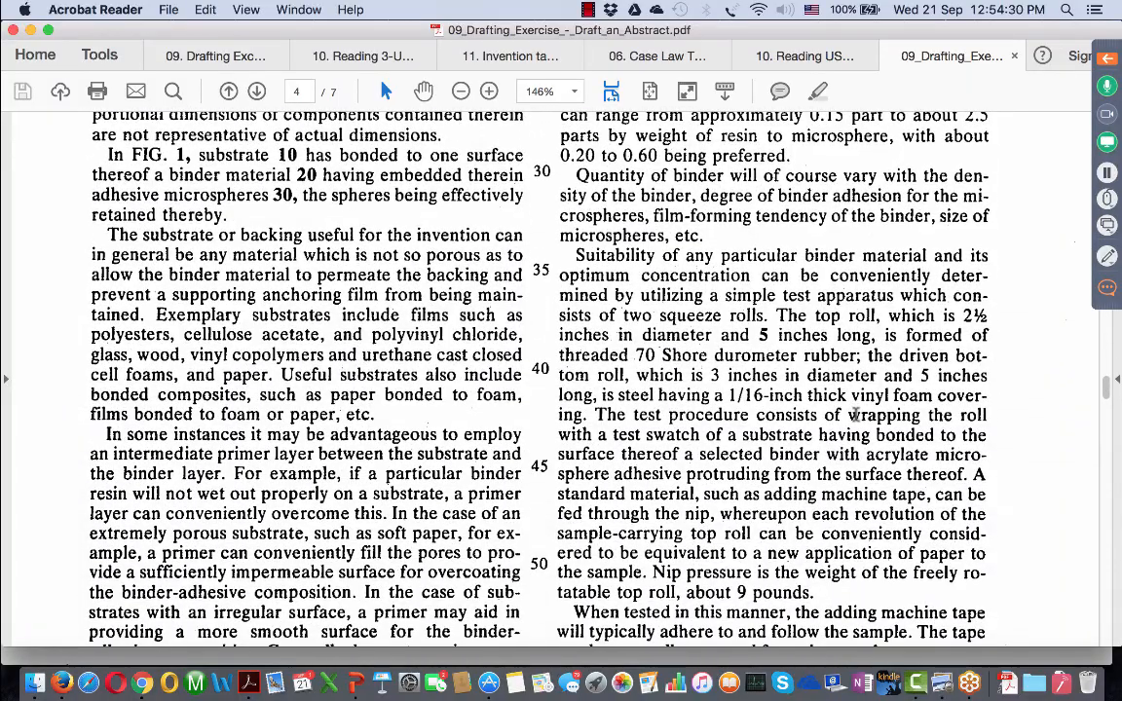
pyautogui.click(228, 91)
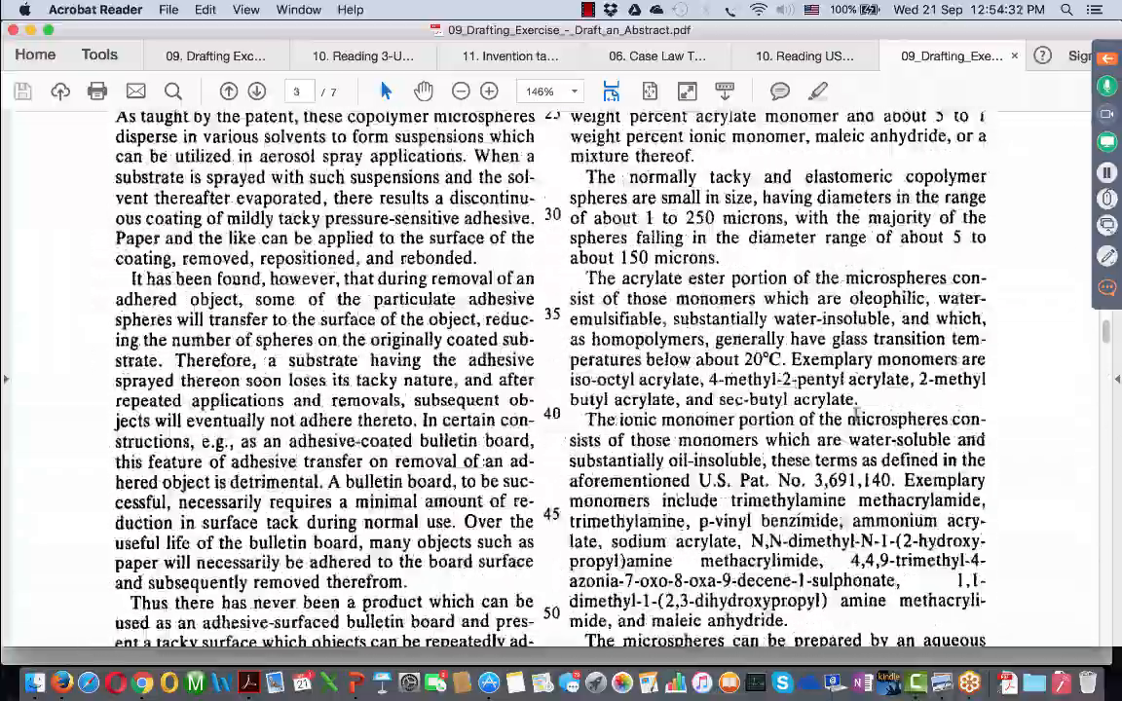